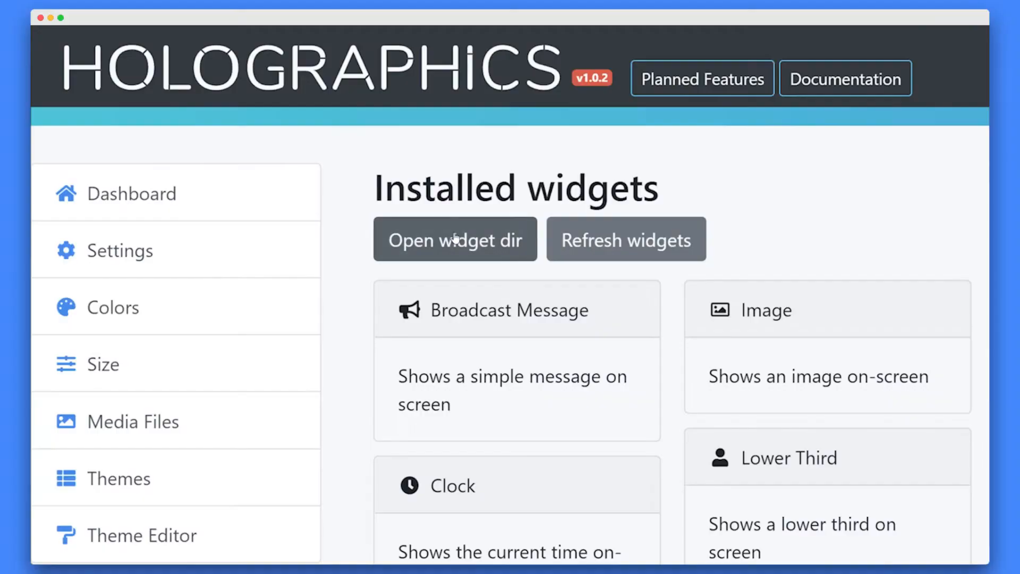
Add a new Browser source in OBS for the Holographics render URL at 1920x1080.
click(455, 239)
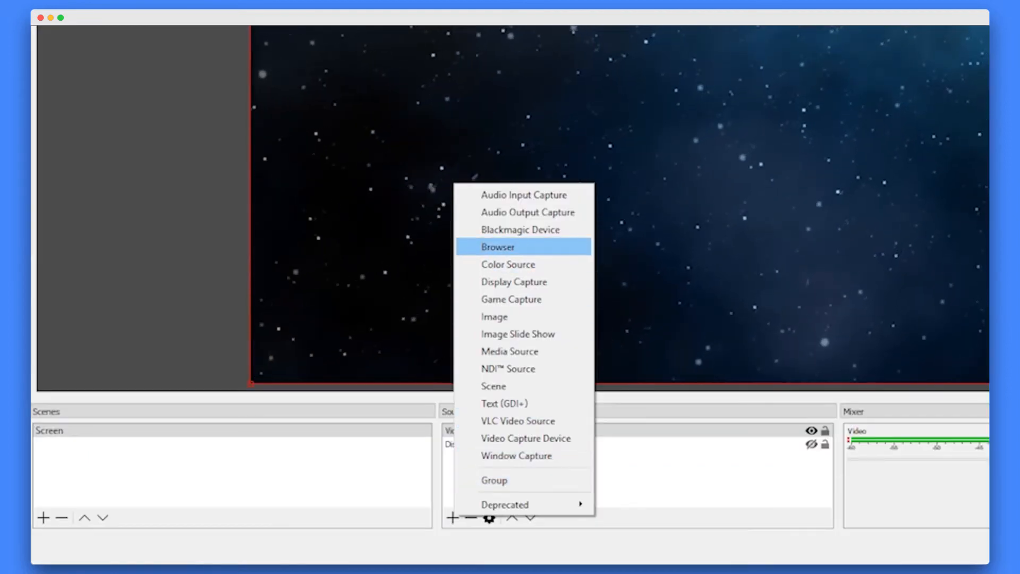
click(497, 247)
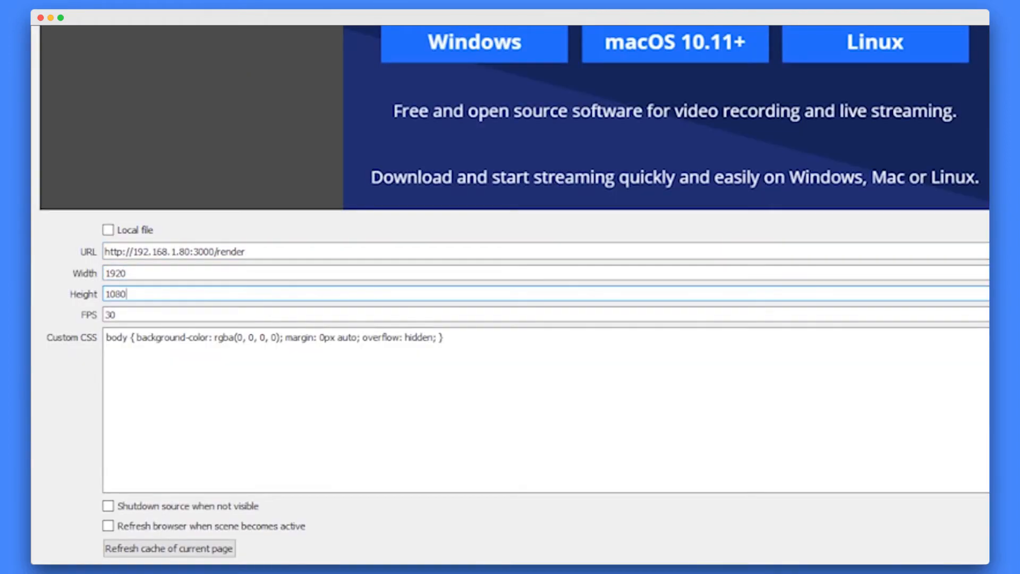